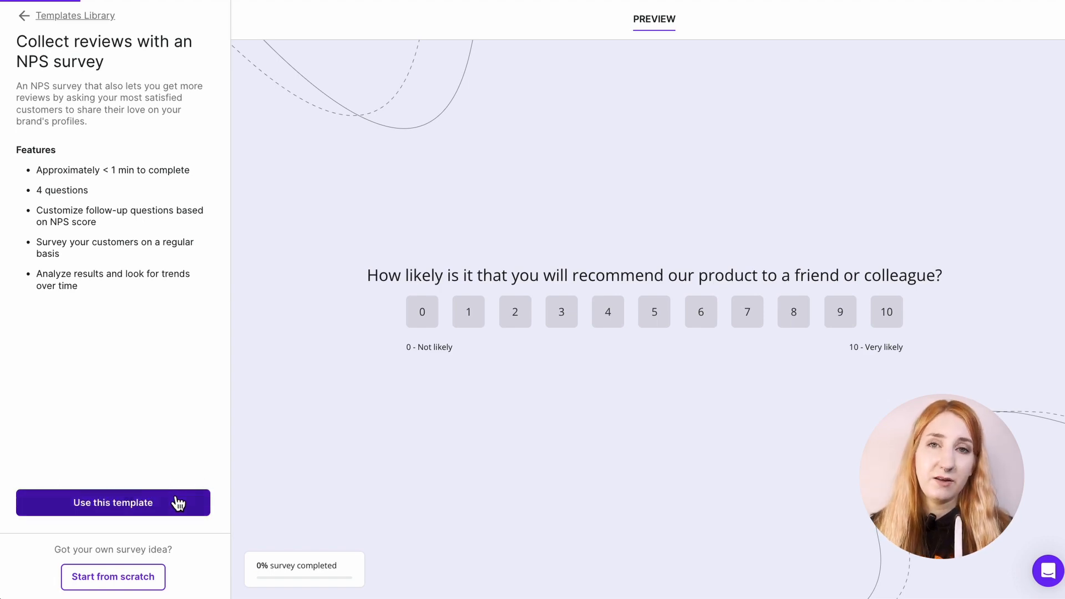
# Create a numeric custom field 'How likely are you…' for the NPS survey form.
pyautogui.click(114, 503)
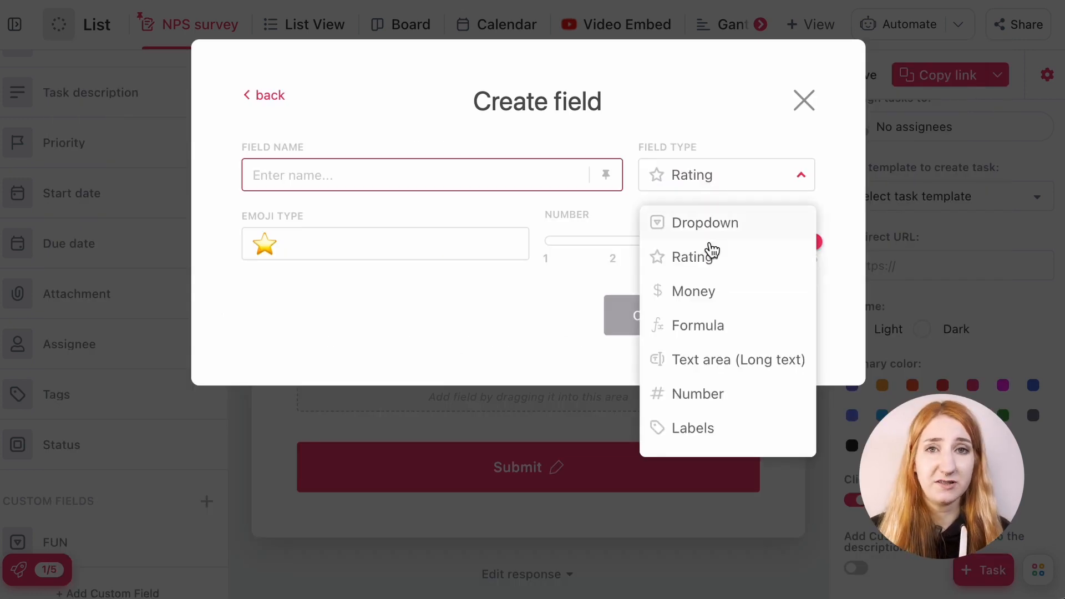
pyautogui.click(804, 101)
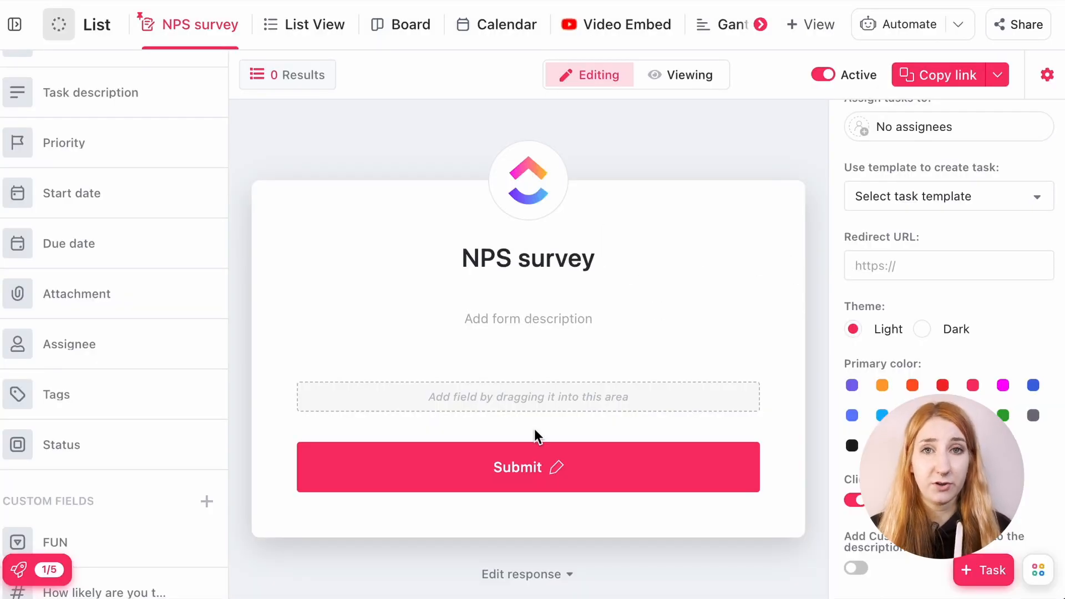